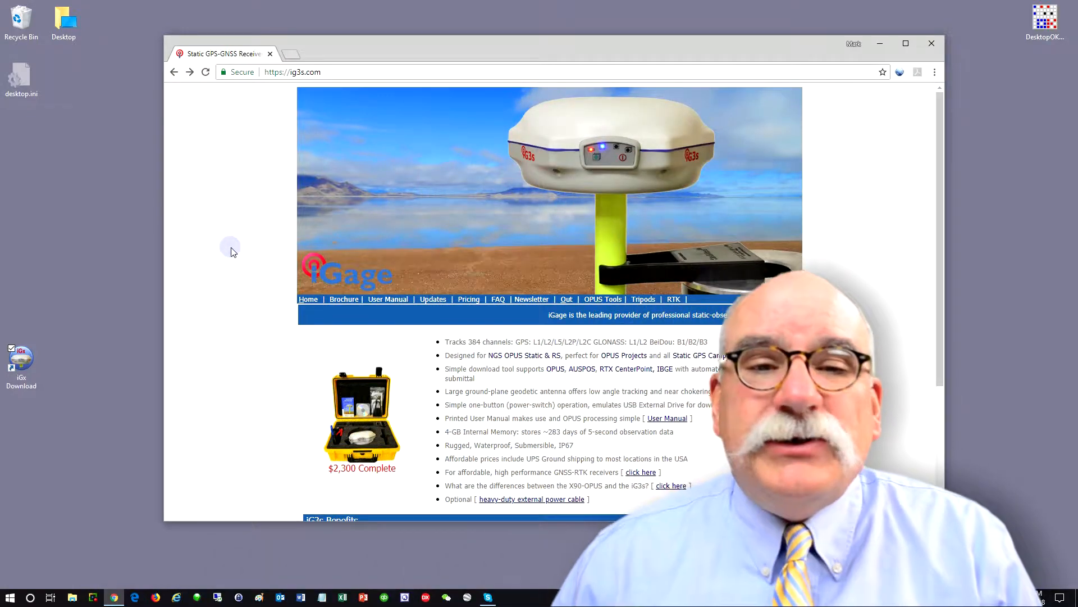
- Scroll the ig3s.com page and open the 'OPUS: Best Practices notes' link
scroll(down, 3)
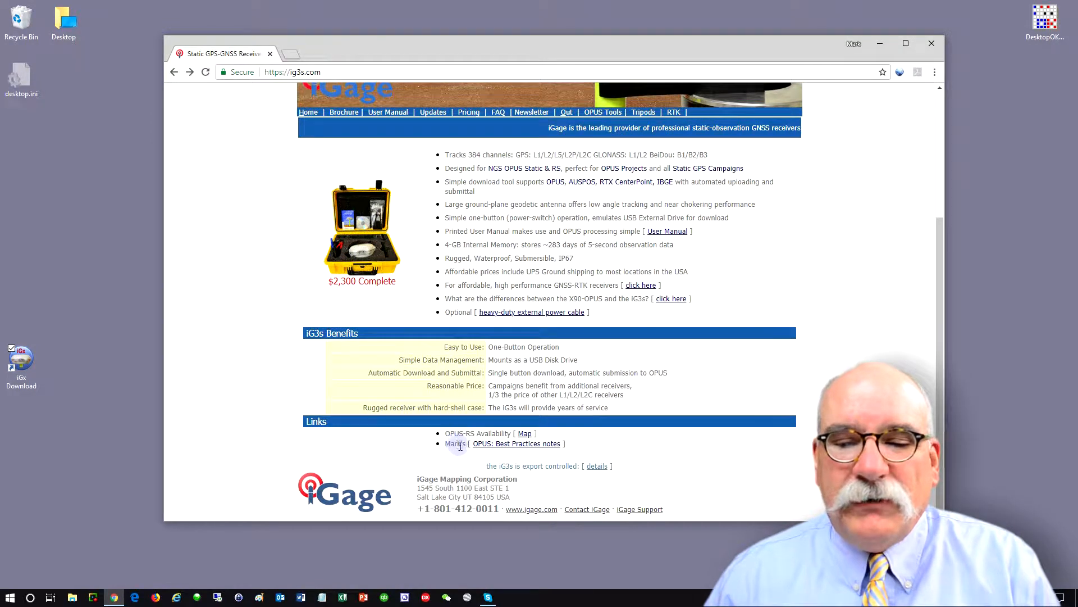
mouse_move(517, 443)
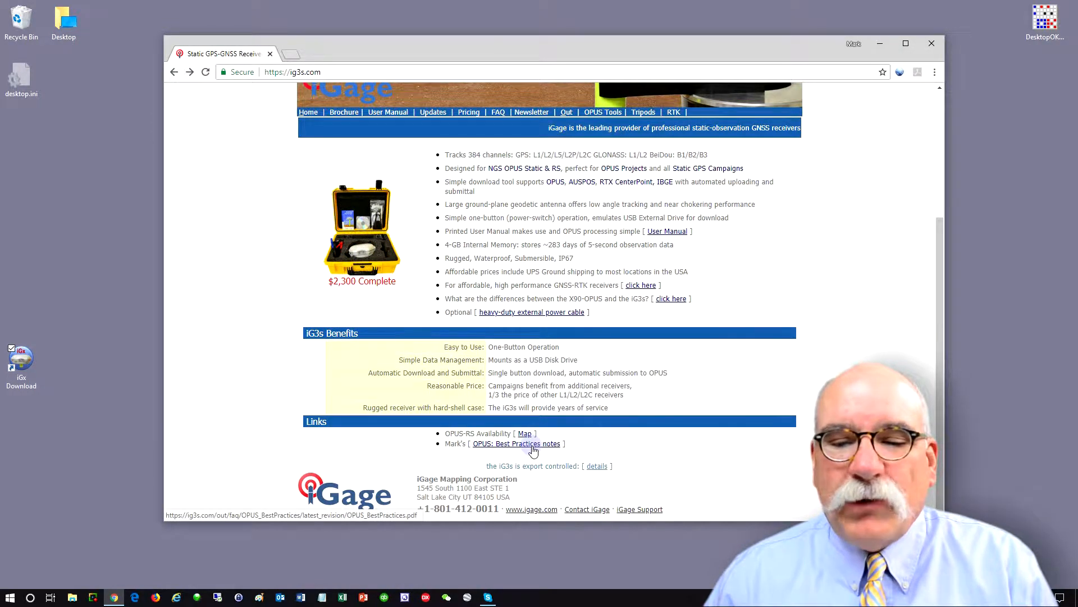
click(517, 442)
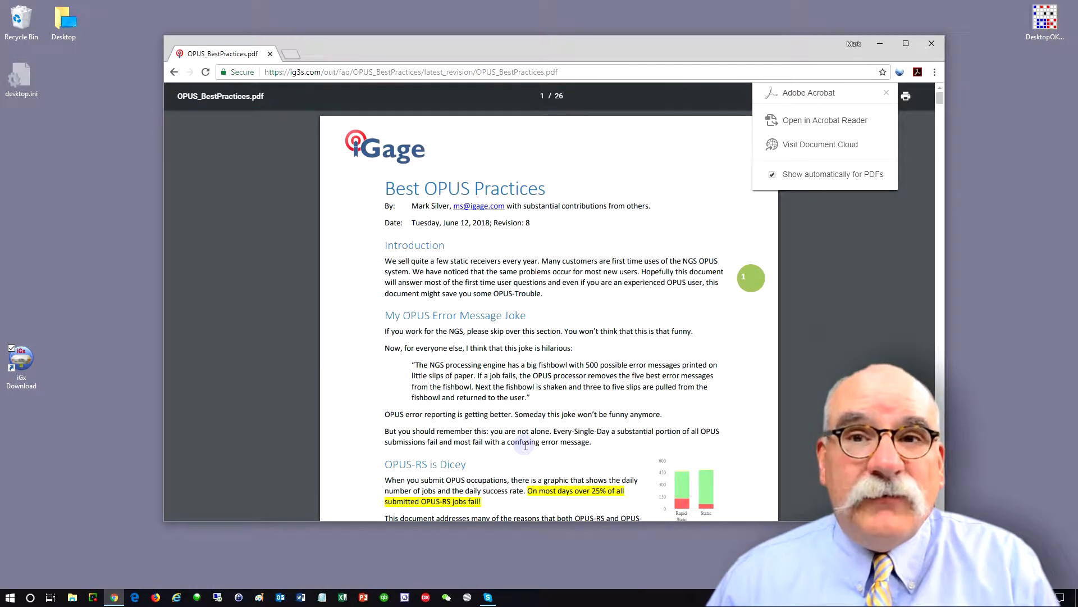
- Dismiss the Acrobat popup and scroll the PDF to page 2 on OPUS-RS and CORS stations
click(887, 92)
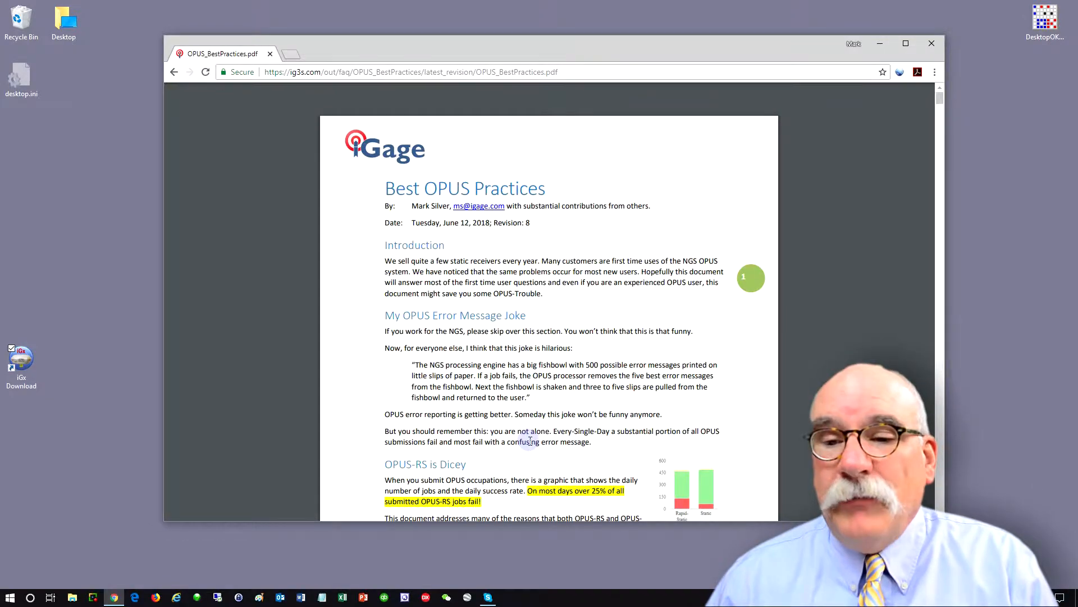
scroll(down, 3)
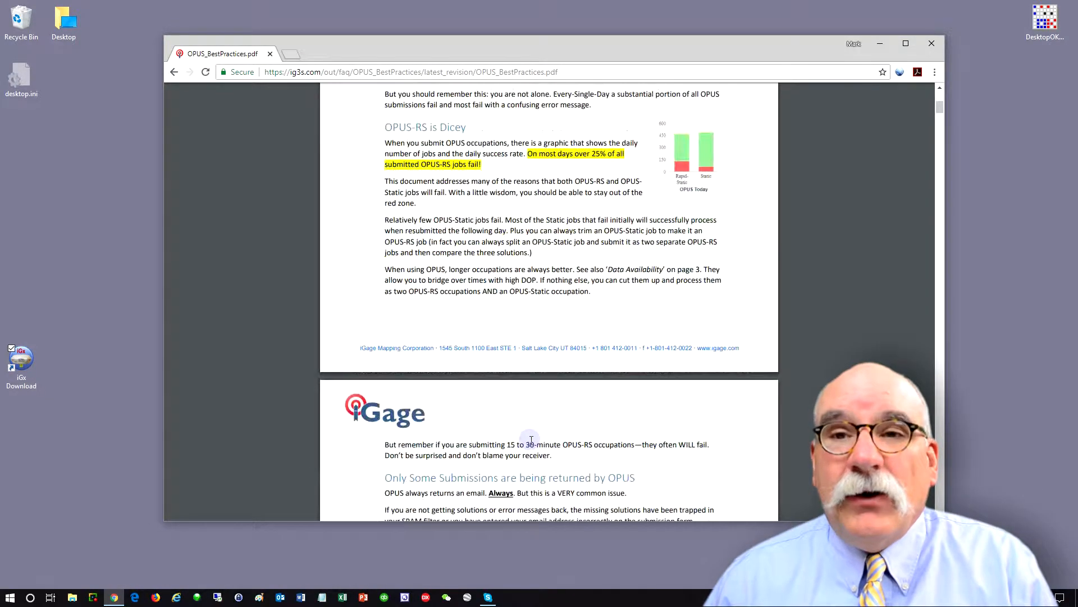
scroll(down, 3)
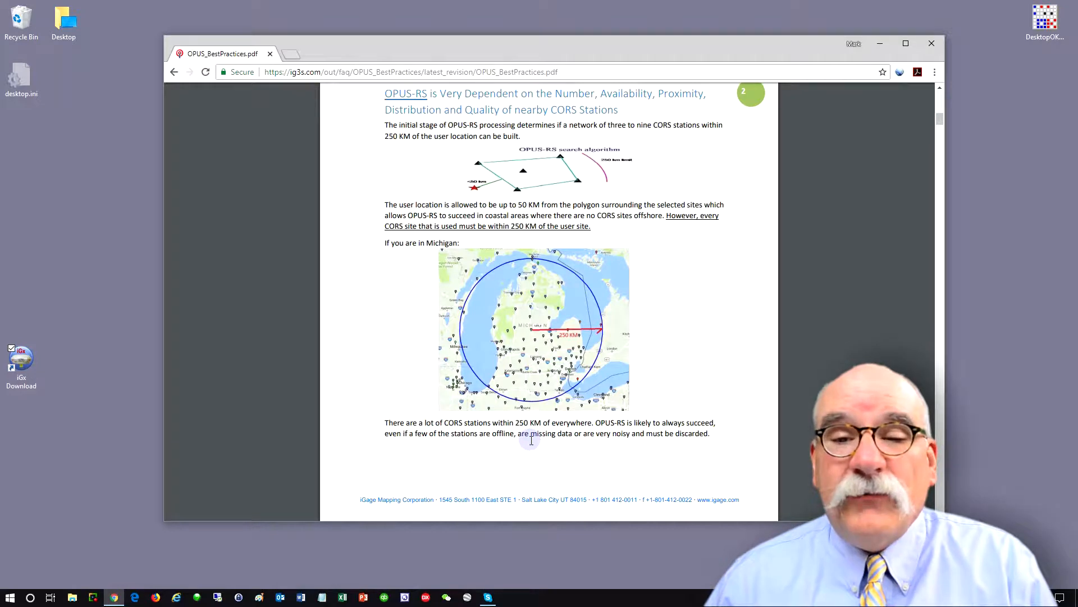
mouse_move(932, 44)
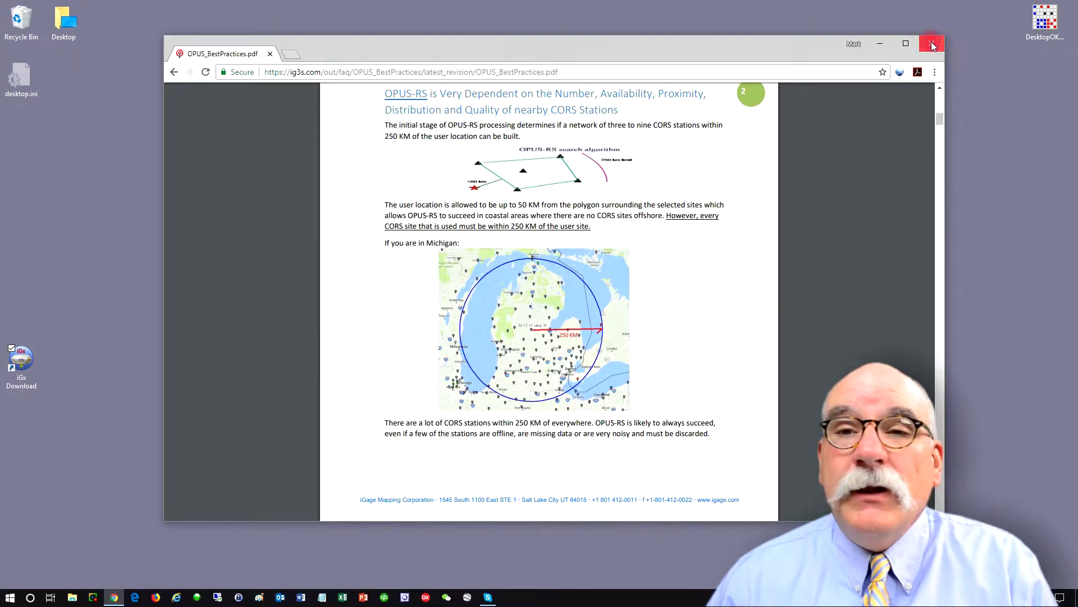
- Close the Chrome window holding the Best OPUS Practices PDF
click(931, 43)
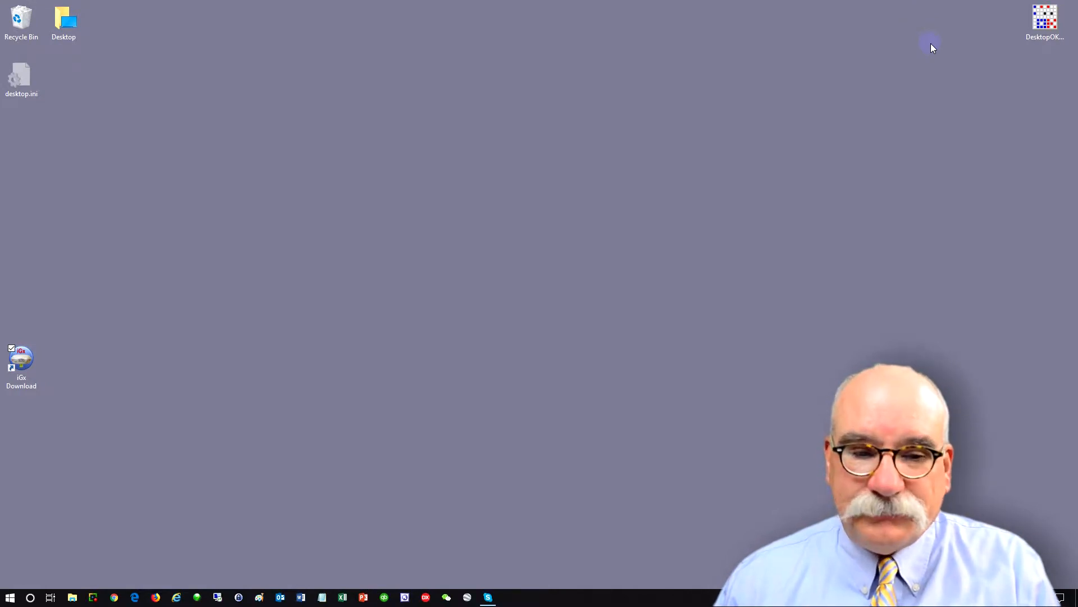
mouse_move(107, 361)
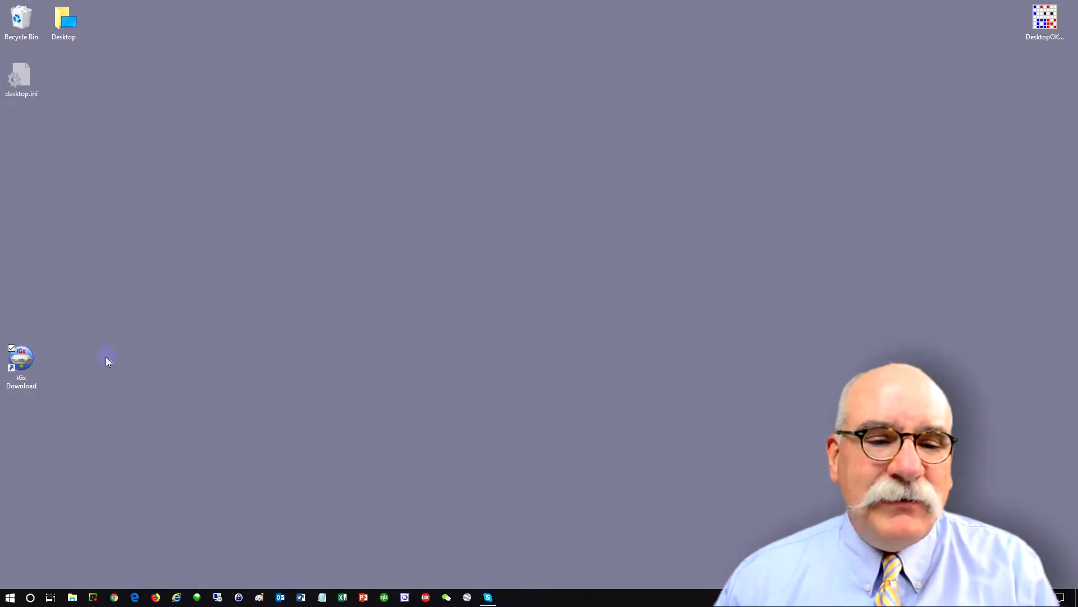
- Launch iGx Download, delete the old occupation and download 953191_17_353_A0 from the receiver as RINEX
double_click(20, 358)
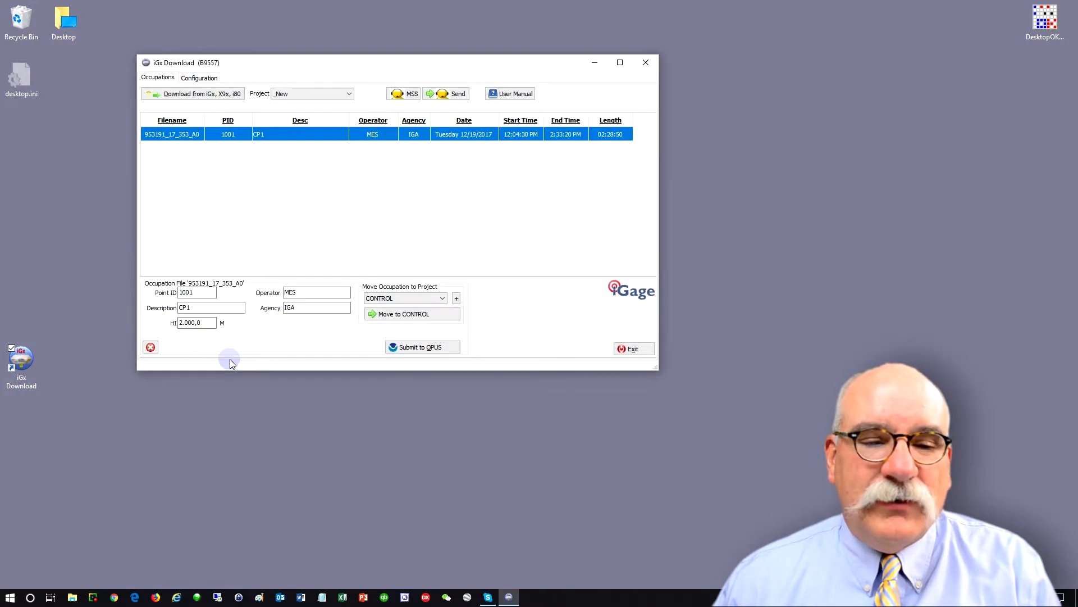
click(149, 348)
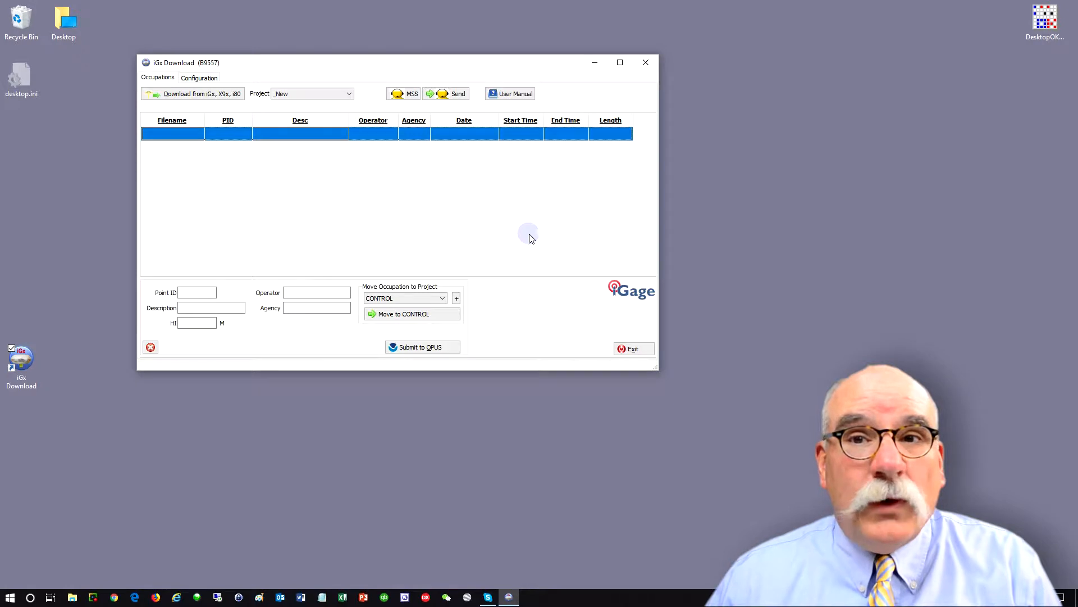
mouse_move(210, 93)
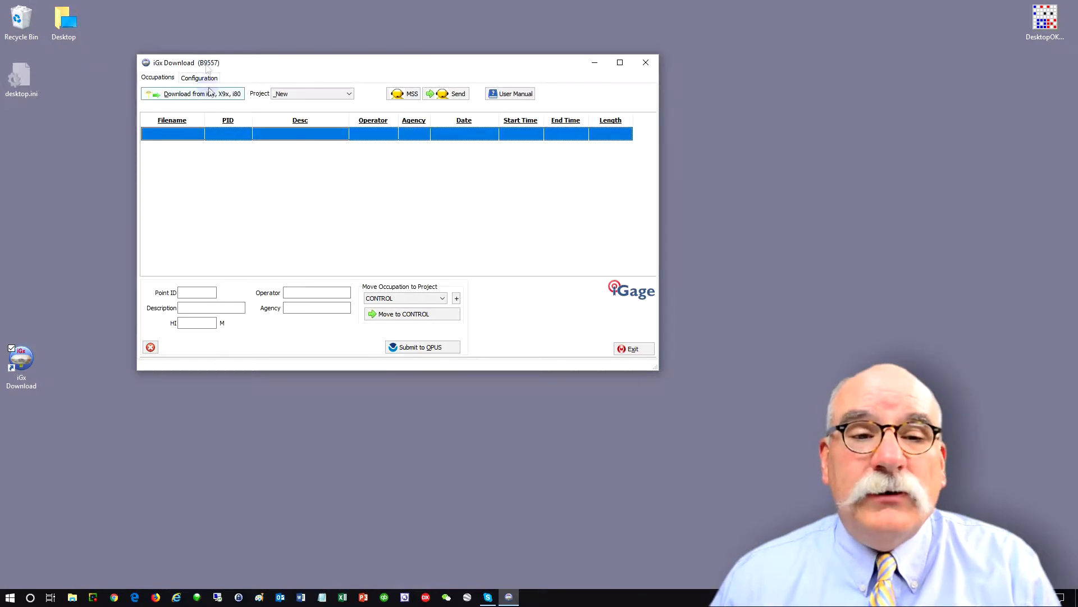
mouse_move(192, 94)
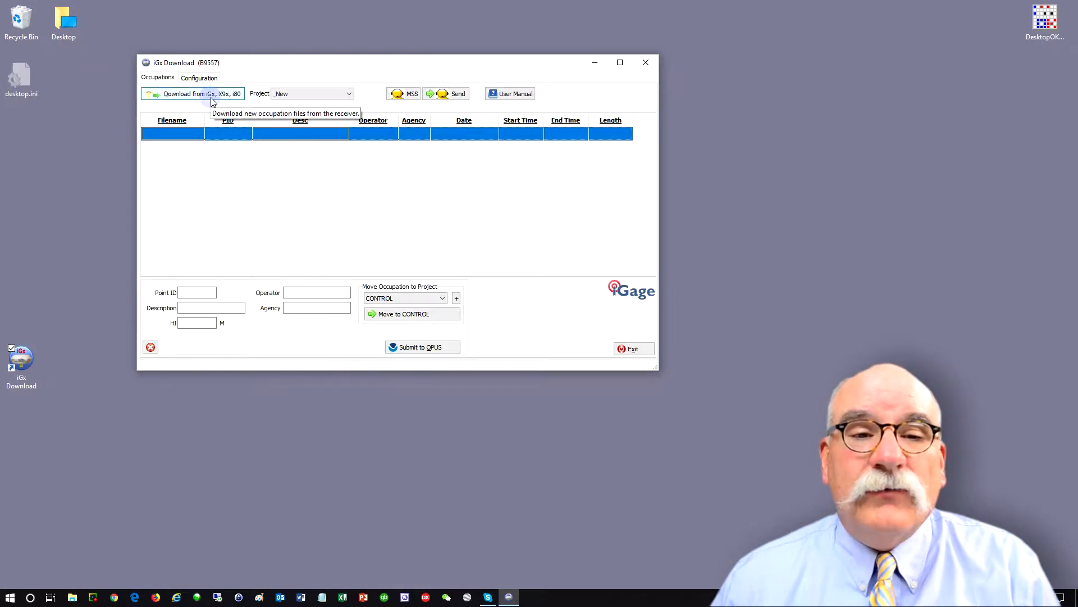
click(192, 93)
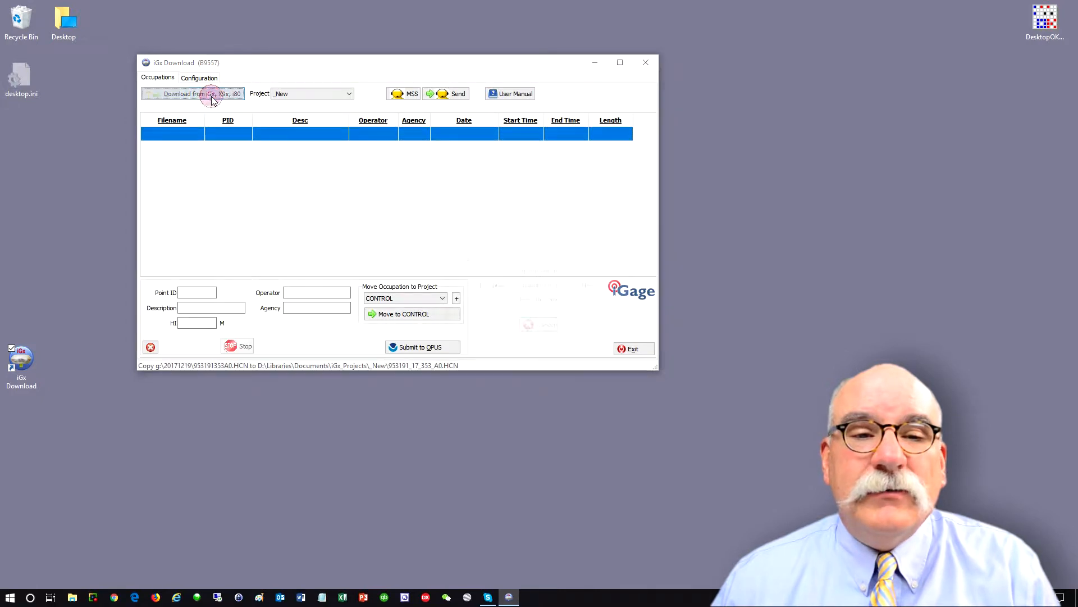
click(192, 94)
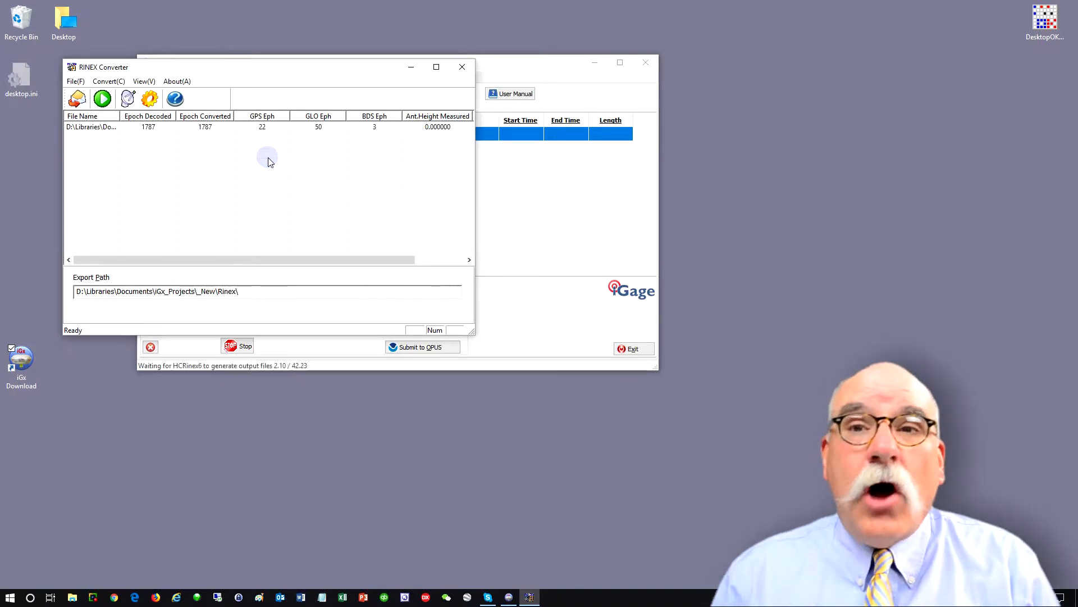
click(461, 66)
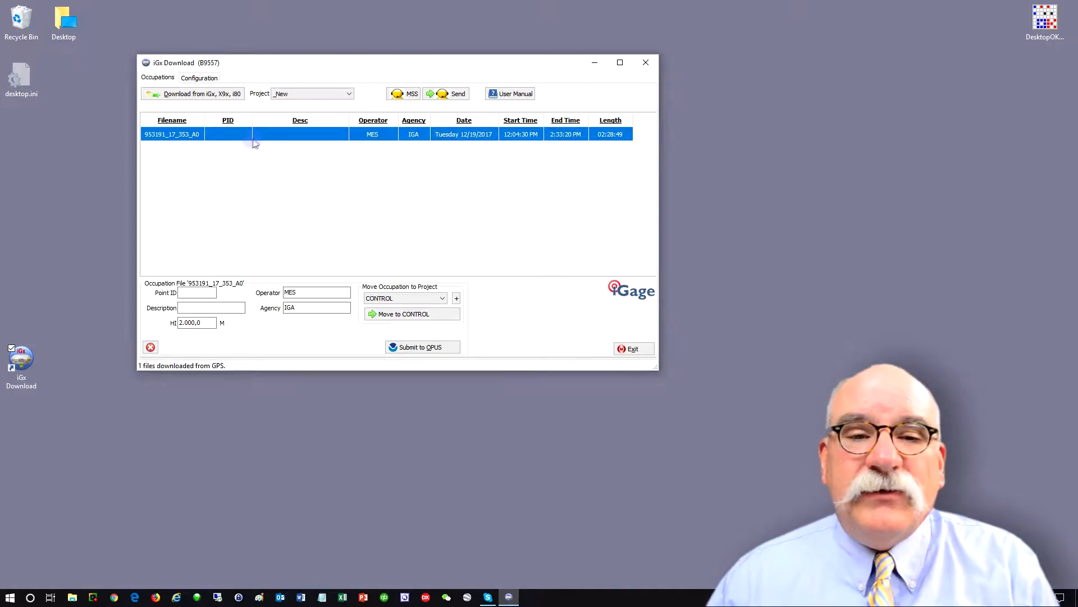
mouse_move(437, 137)
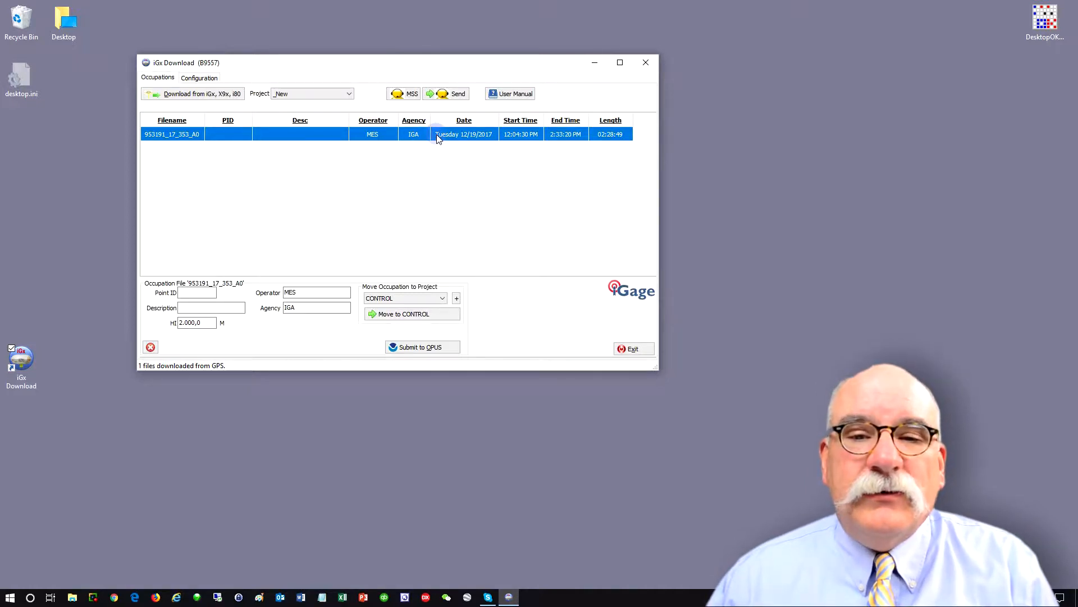
mouse_move(611, 143)
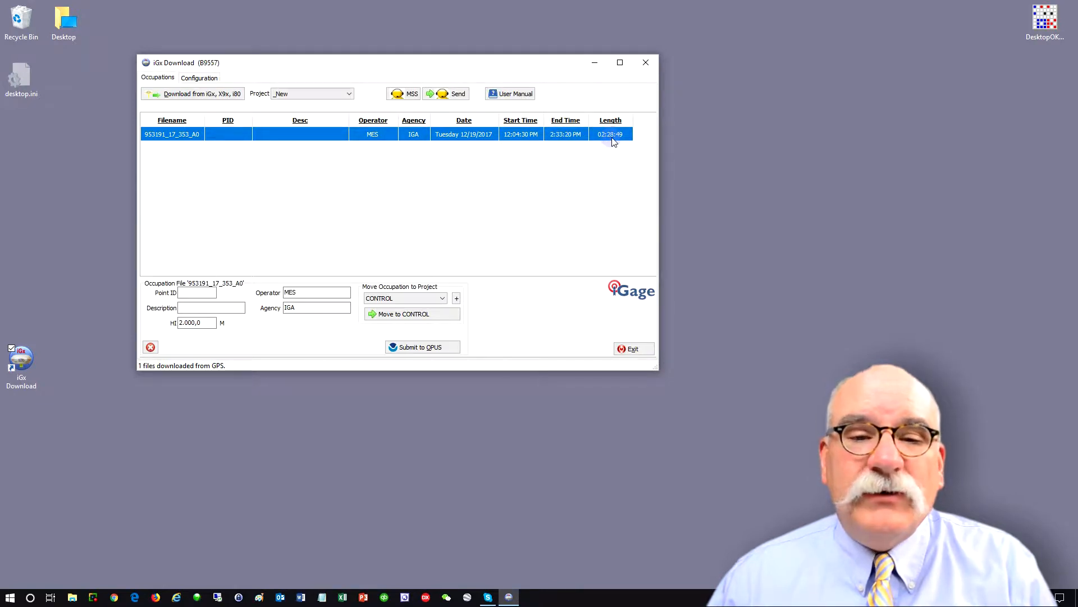
- Enter point ID 1001 and description CP1 for the occupation and commit them
click(198, 292)
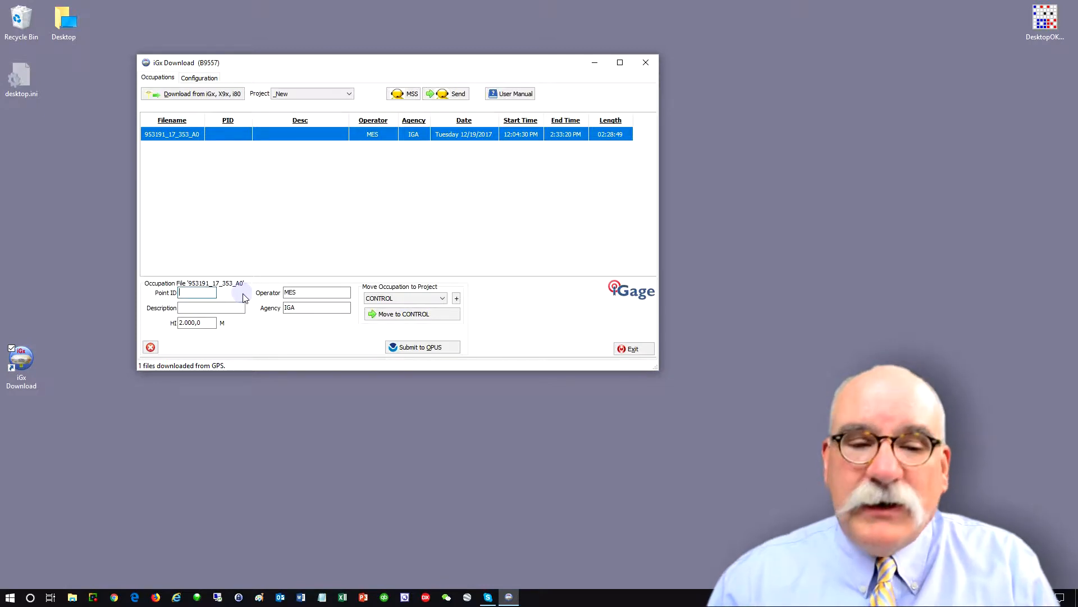
text(1001)
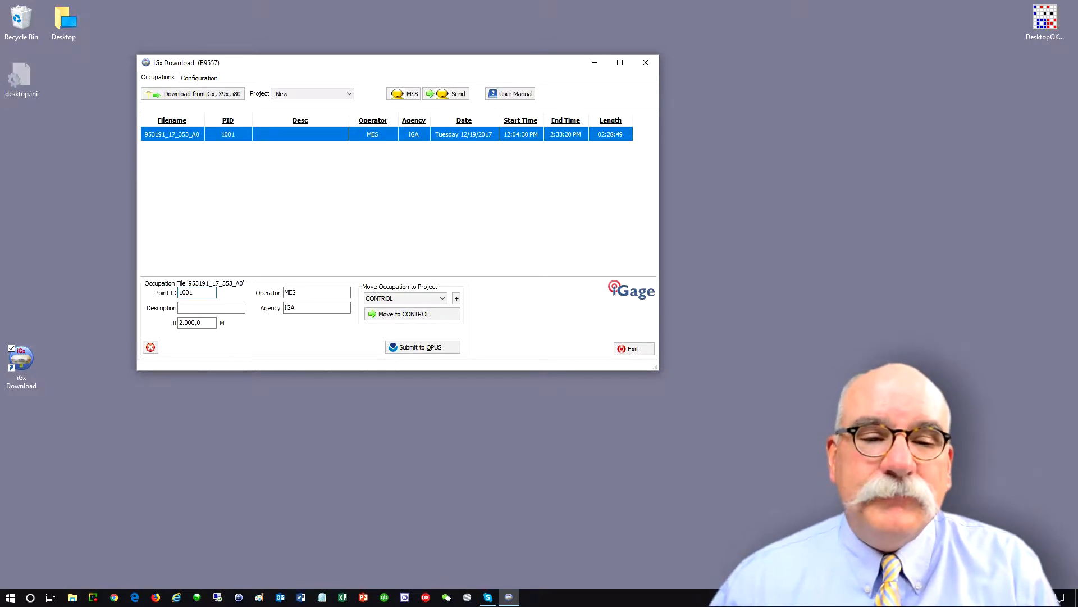
text(CP1)
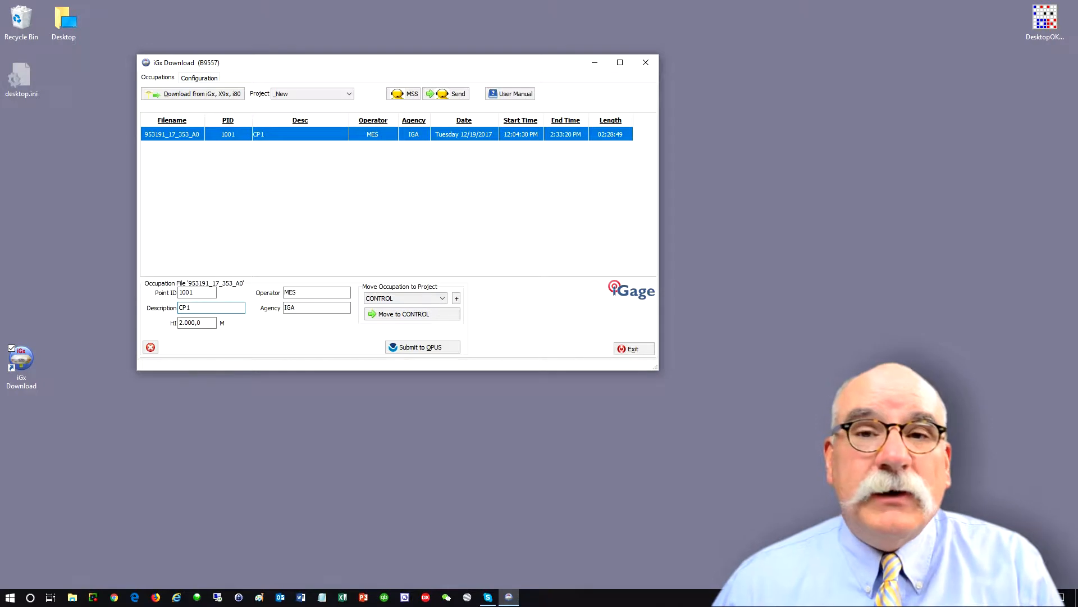
click(421, 347)
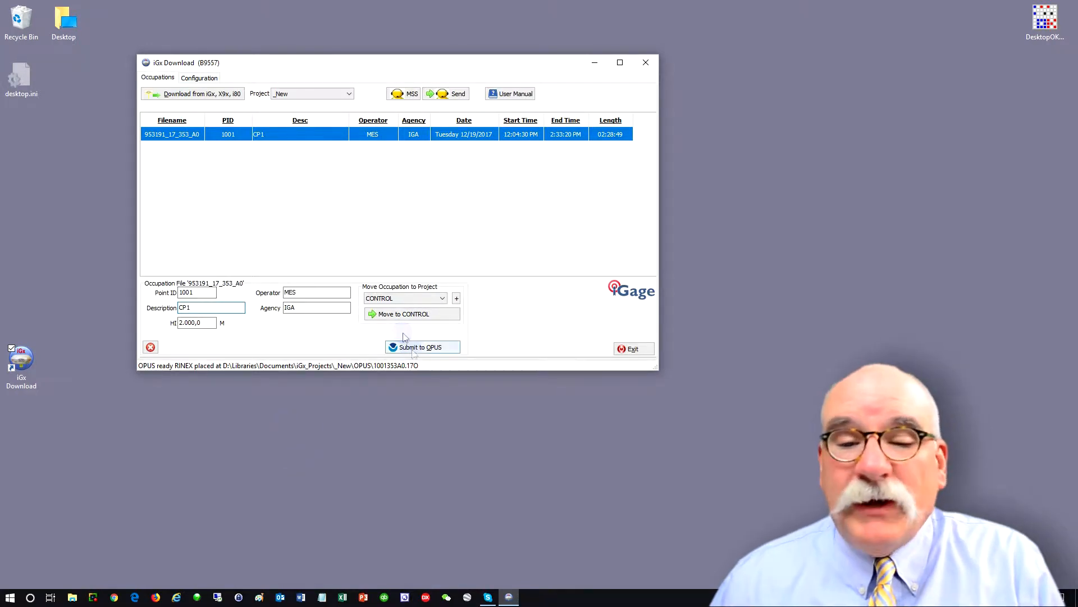
- Submit the occupation to OPUS and acknowledge the instructions so the file chooser shows 1001353A0.zip
click(422, 347)
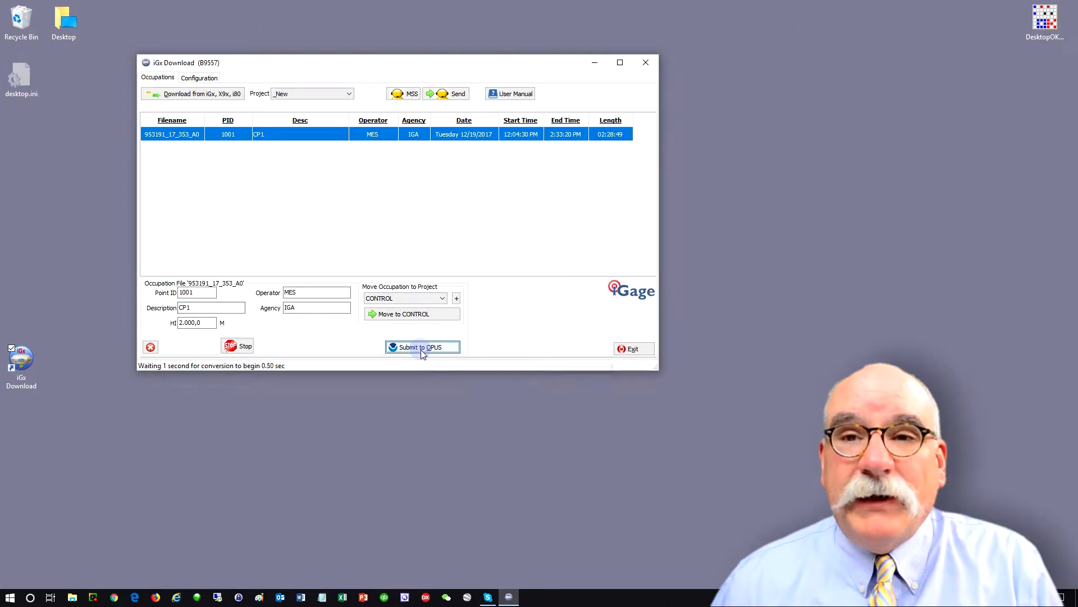
click(421, 348)
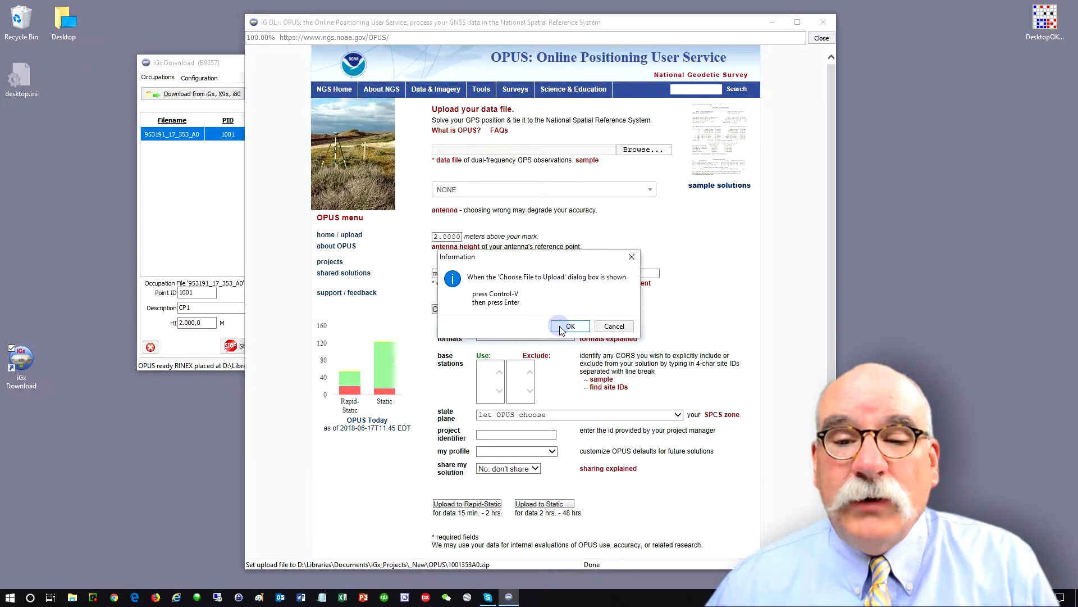
mouse_move(473, 277)
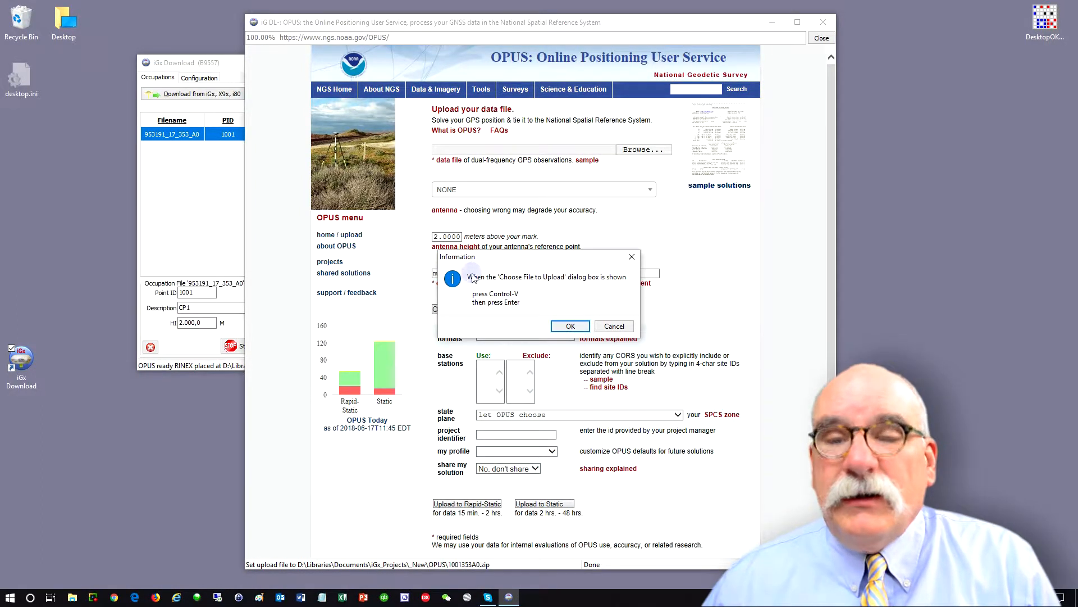
mouse_move(456, 305)
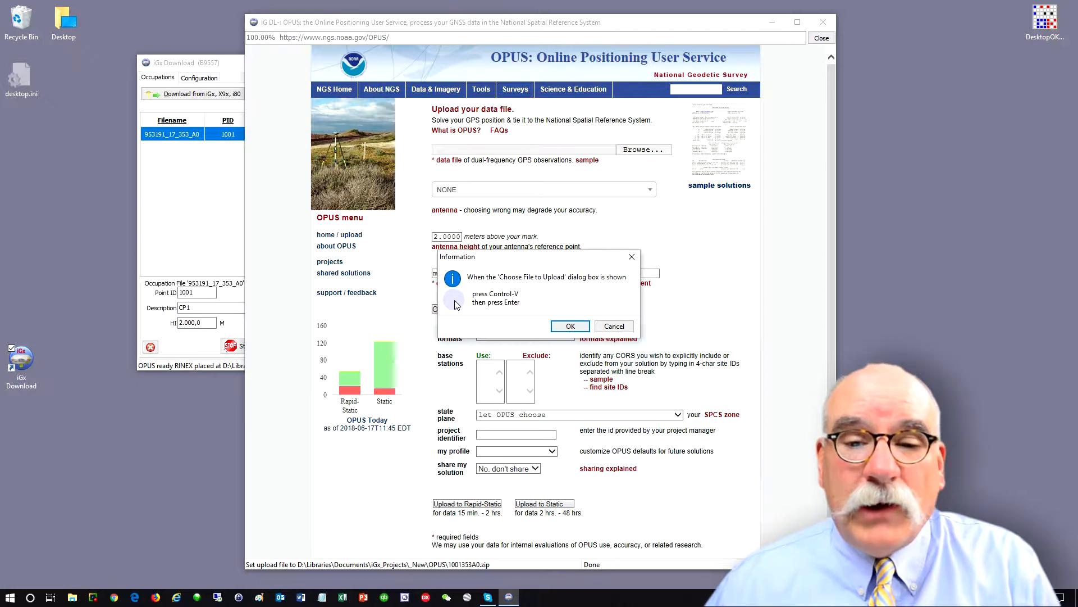
mouse_move(515, 288)
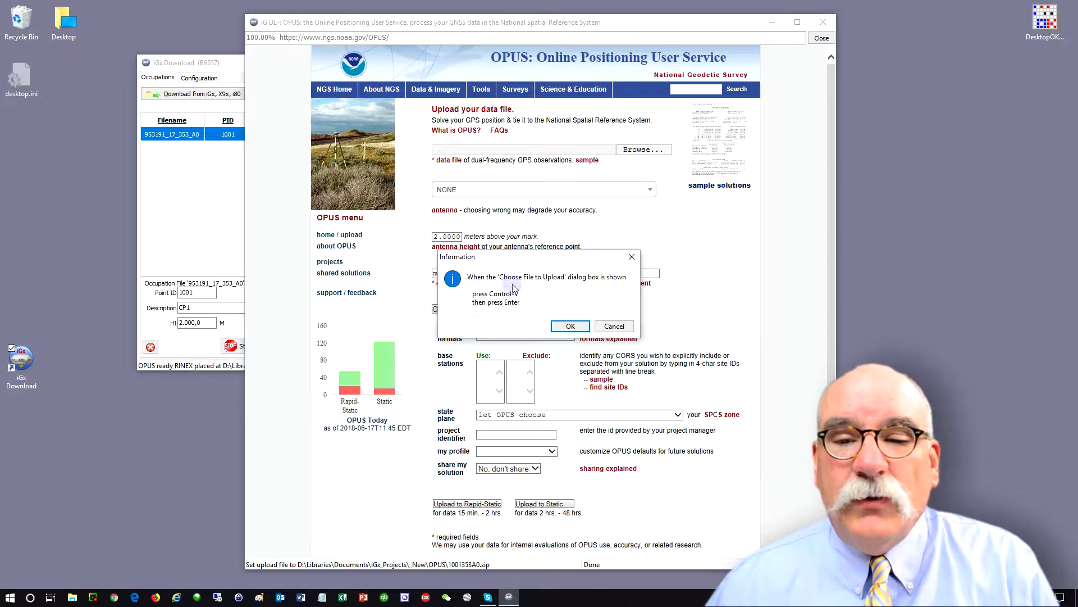
mouse_move(572, 288)
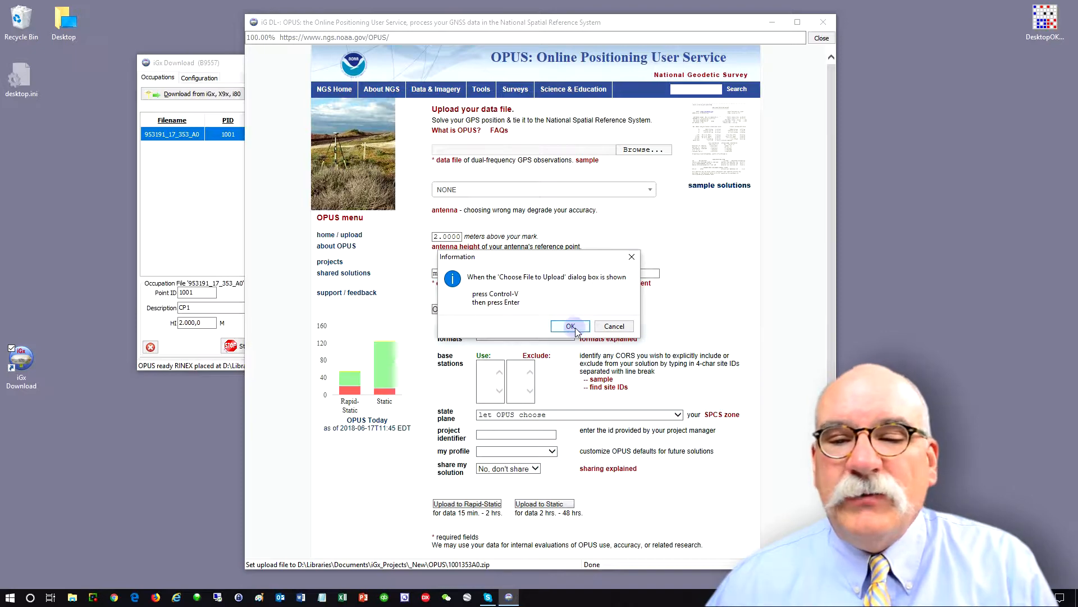
click(570, 325)
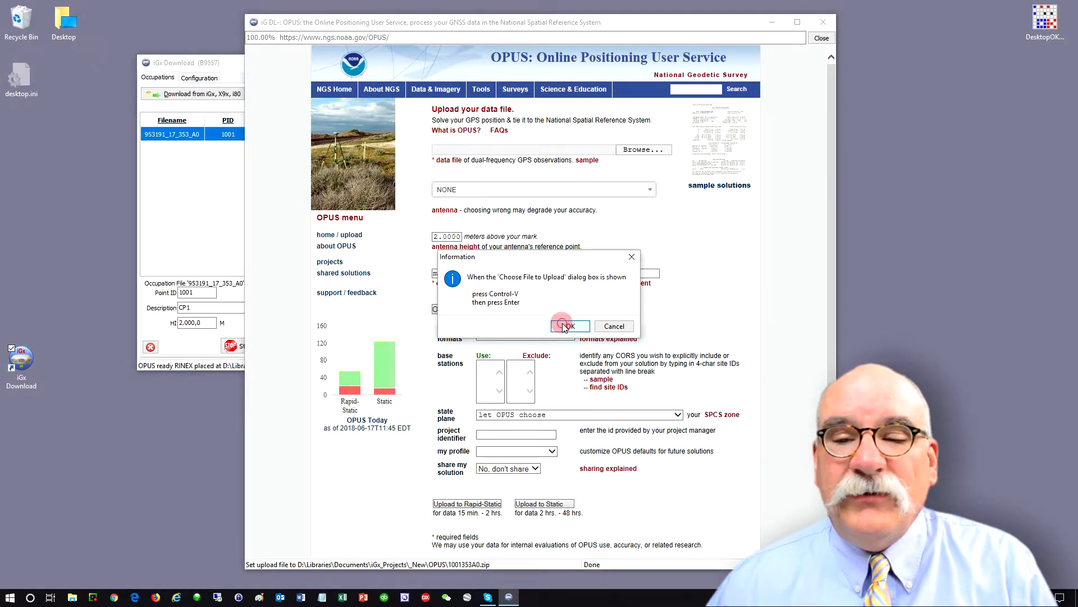
click(566, 326)
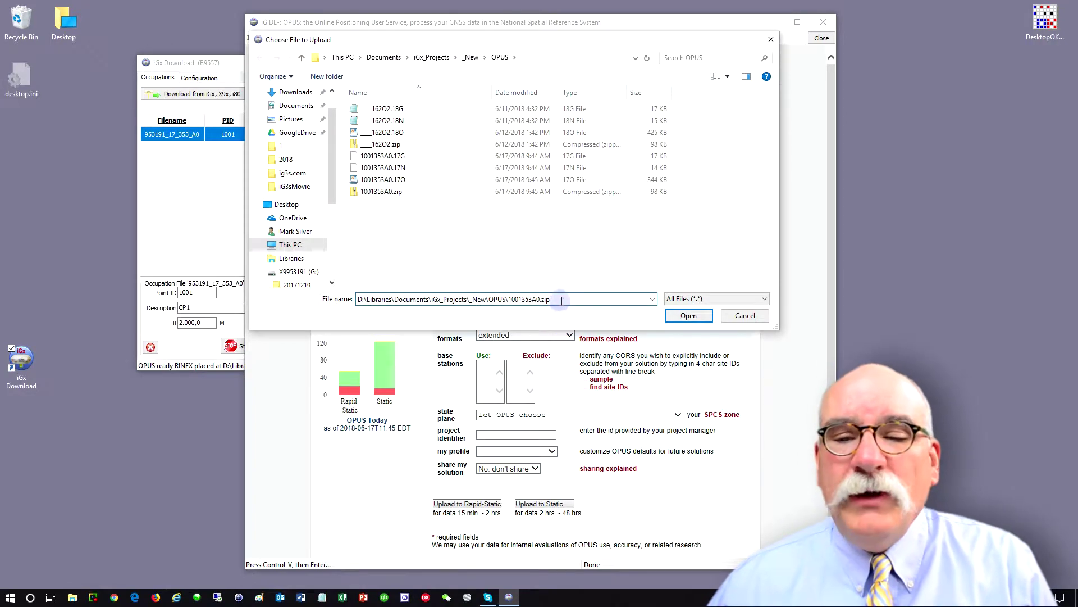
- Attach 1001353A0.zip as the OPUS data file
click(687, 315)
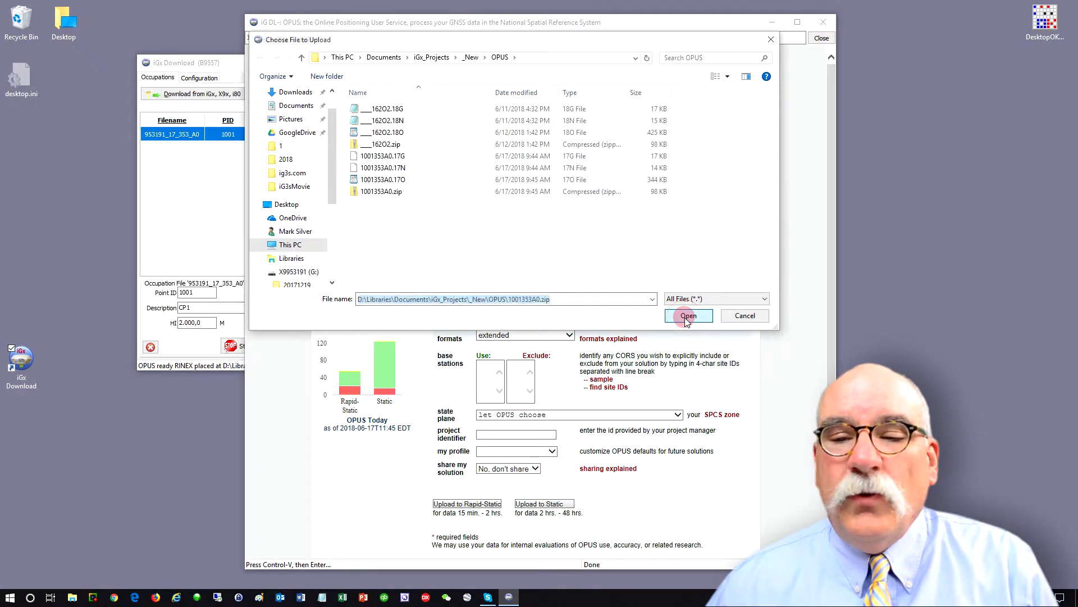
click(687, 315)
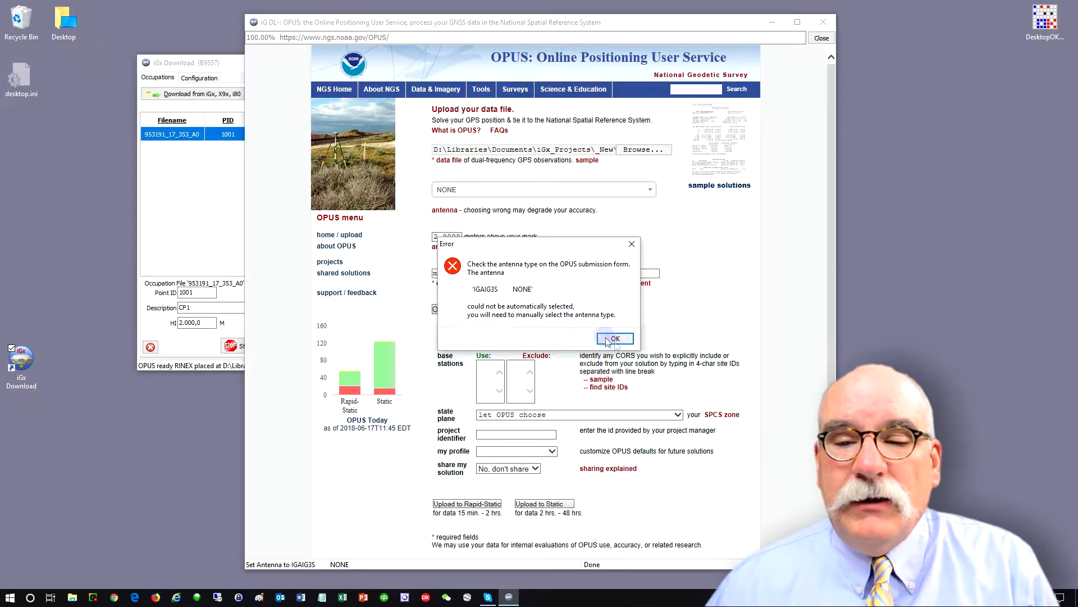
- Dismiss the antenna error and select the IGAIG3S NONE antenna by searching 'ig3'
click(613, 338)
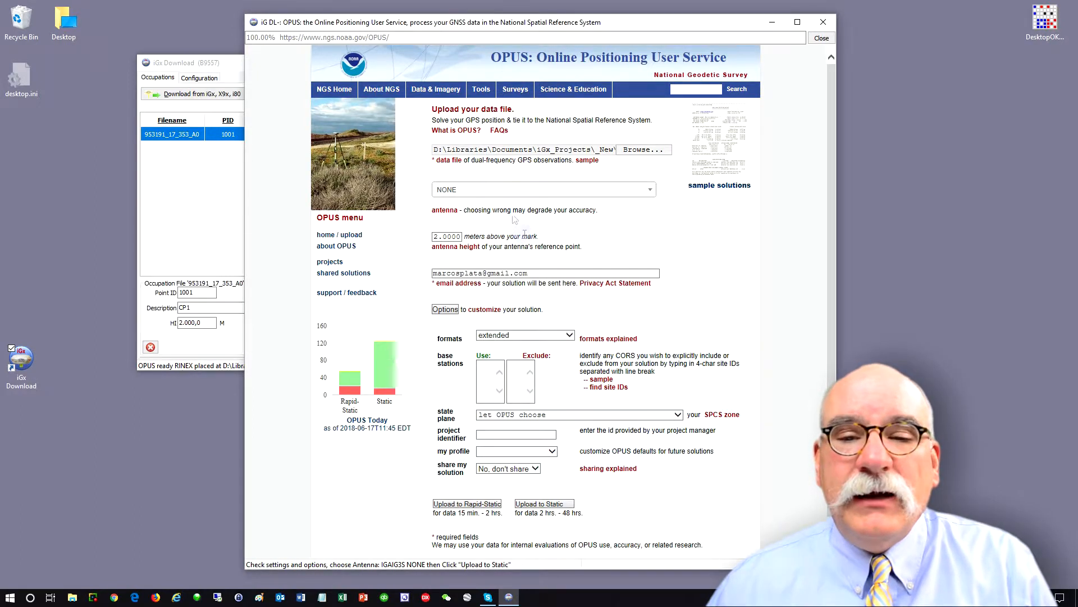
click(543, 188)
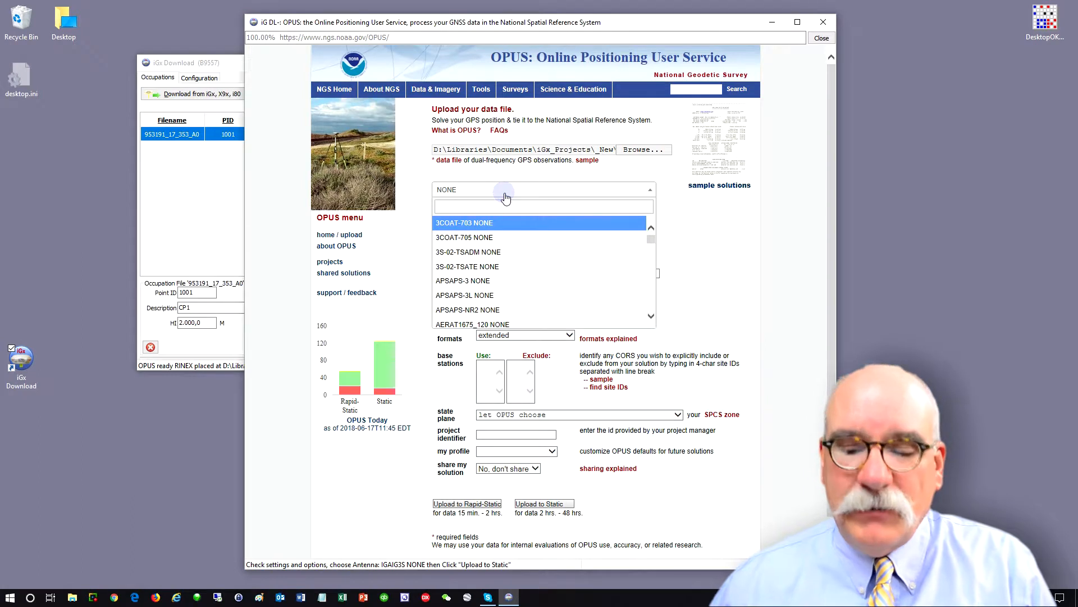
text(i)
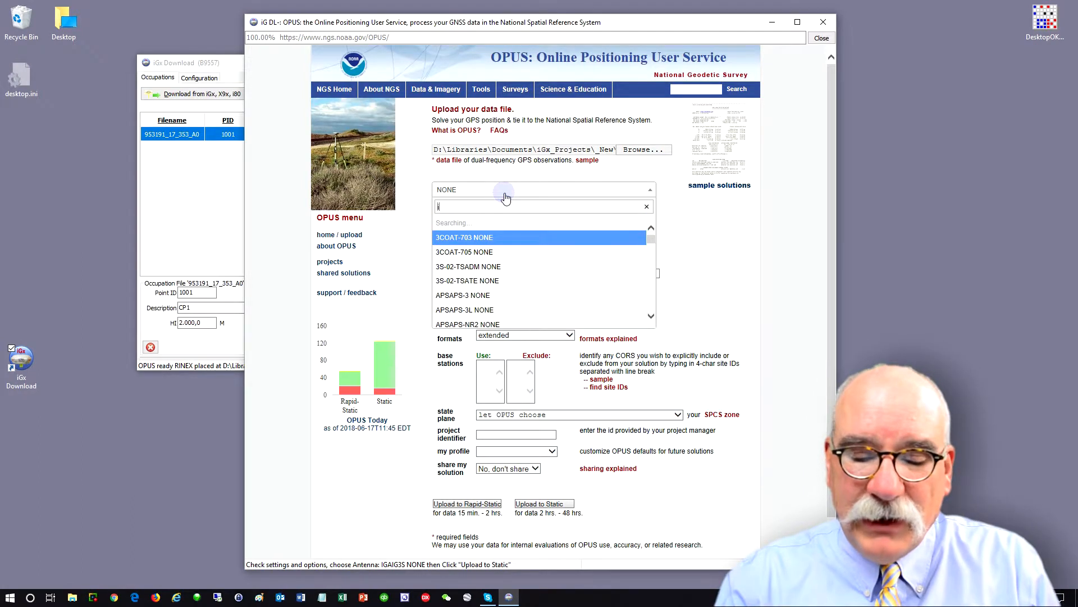
text(g3)
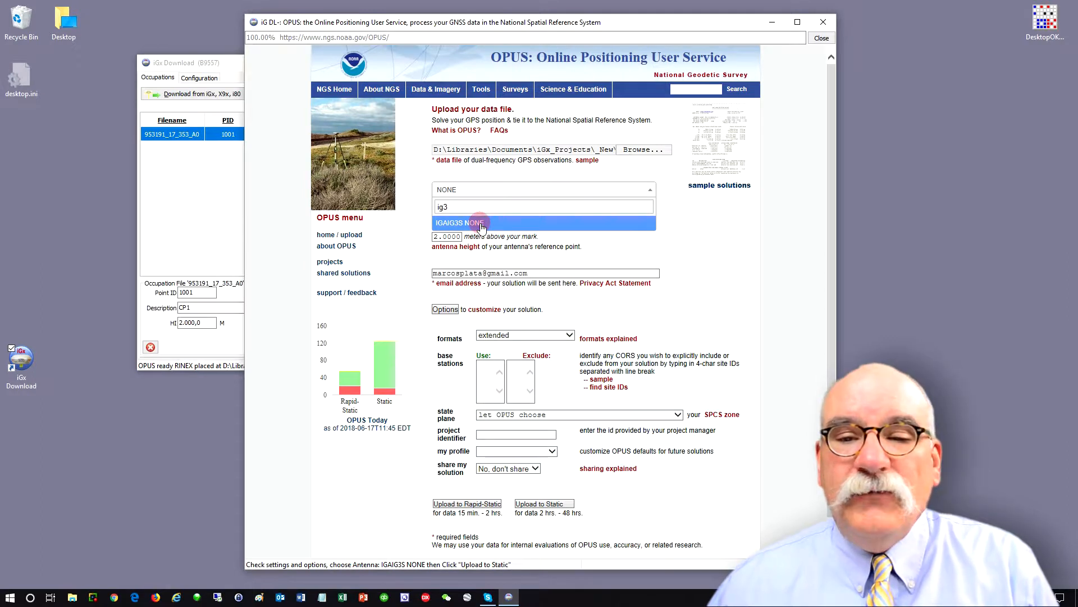
click(460, 222)
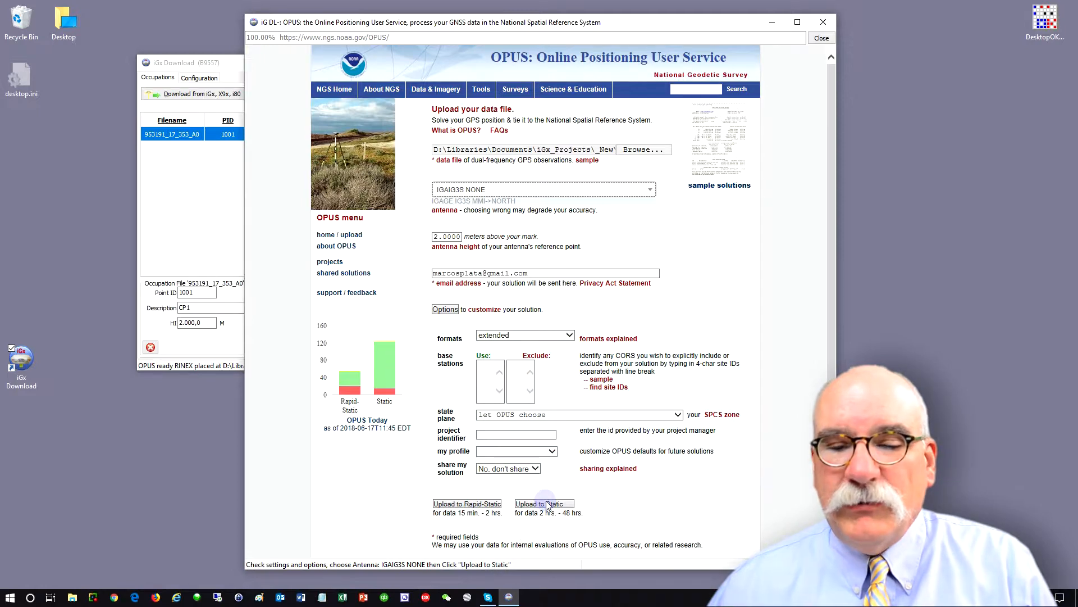
- Upload 1001353A0.zip to OPUS for static processing
click(542, 503)
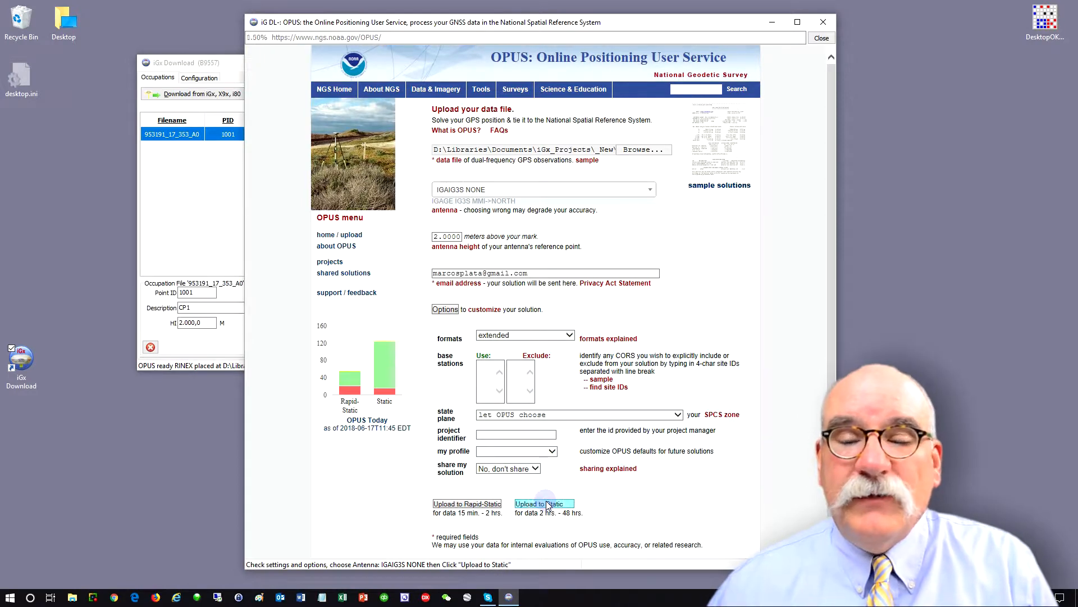
click(543, 503)
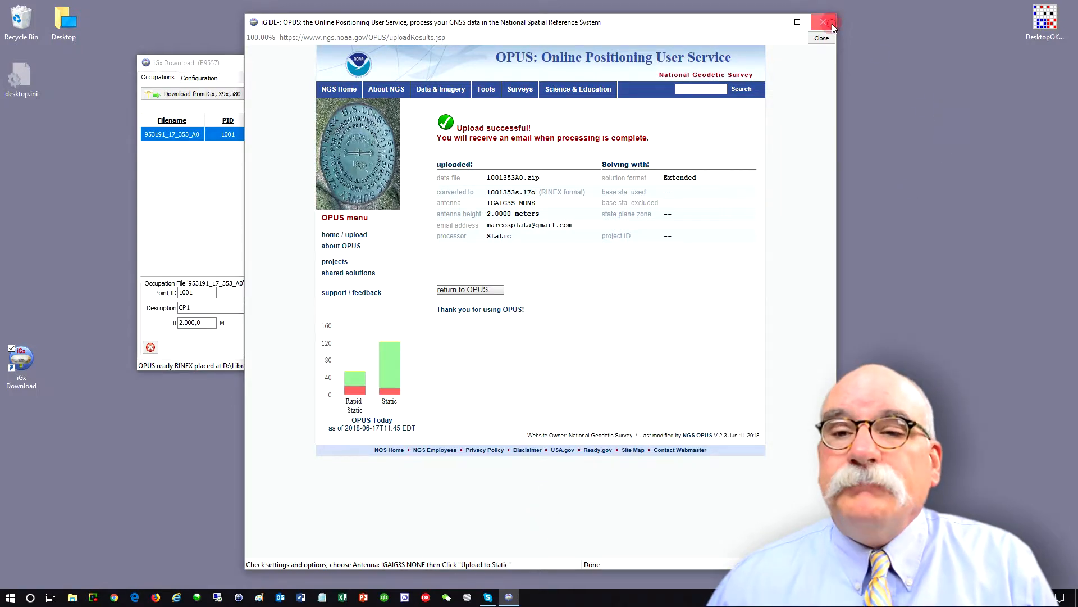
- Close the OPUS upload-successful window, returning to occupation 1001 (CP1)
click(823, 22)
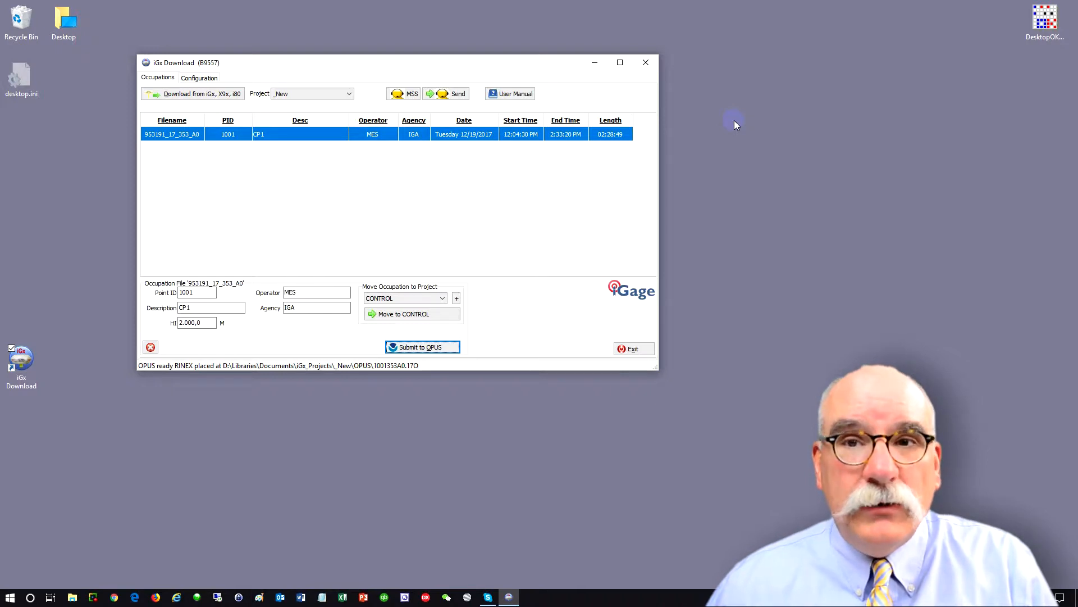
mouse_move(334, 145)
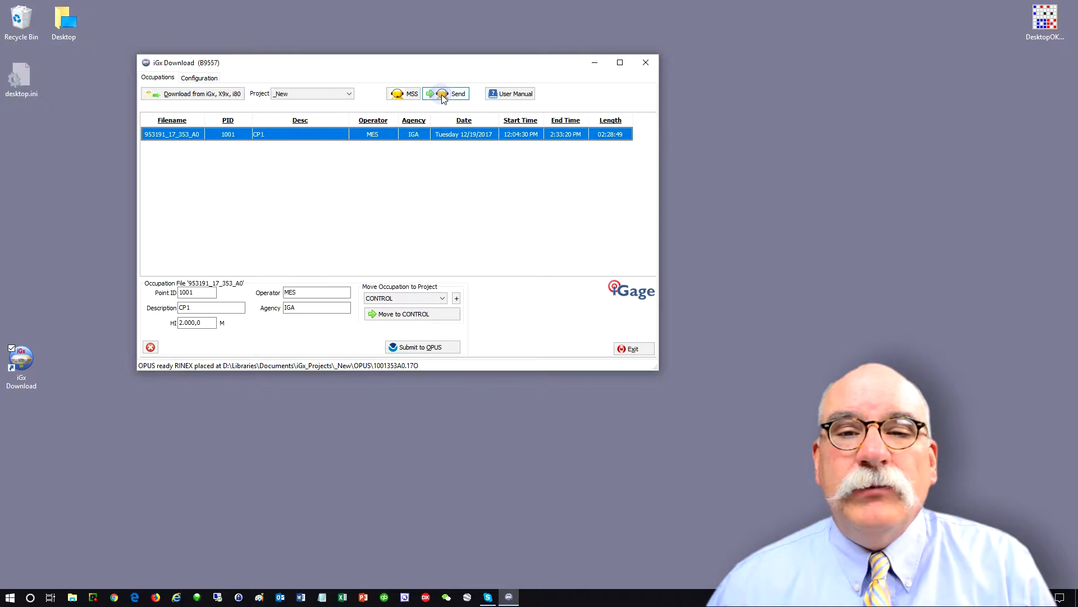
- Send the occupation's debug file to iGage support and acknowledge the confirmation
click(446, 93)
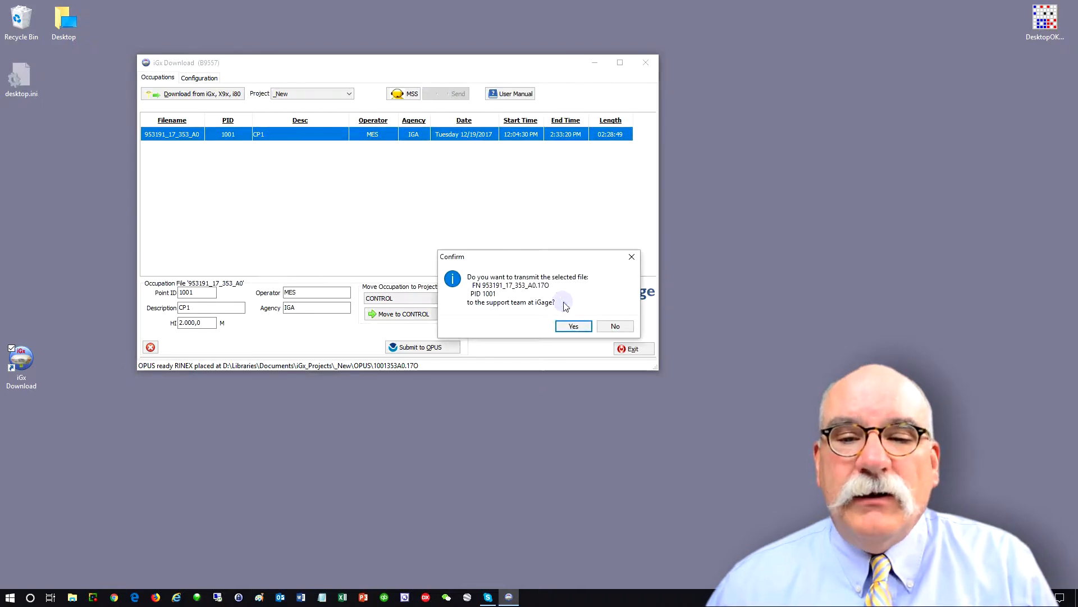
click(572, 326)
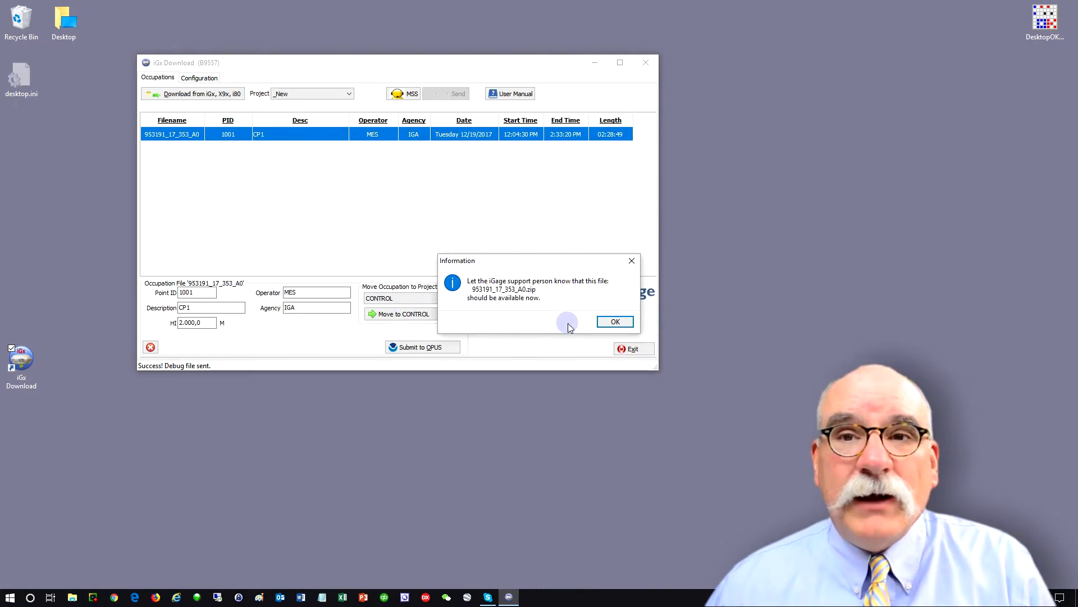
mouse_move(492, 299)
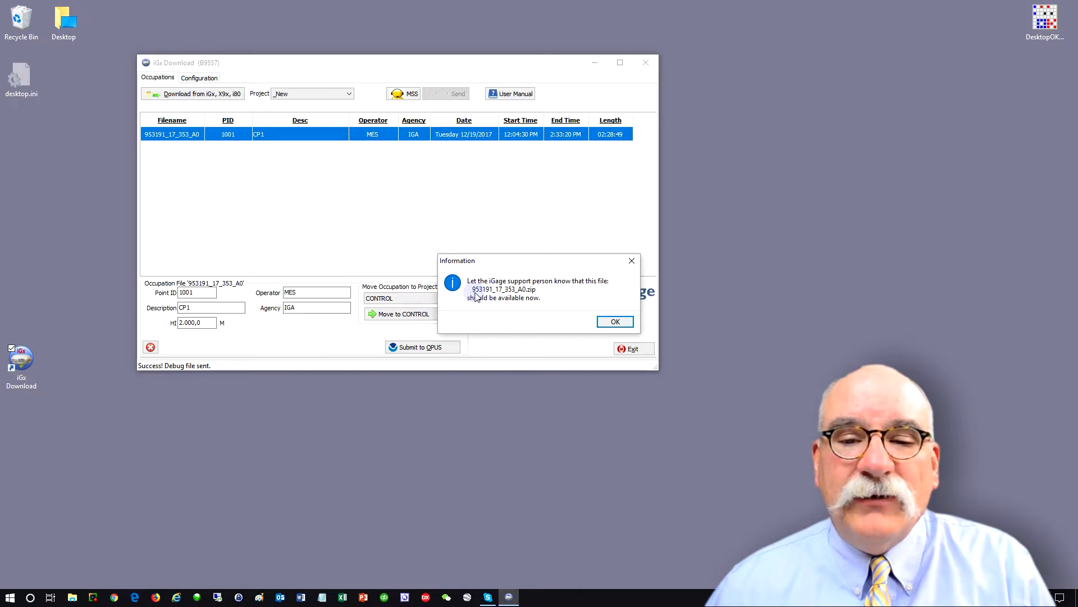
mouse_move(492, 296)
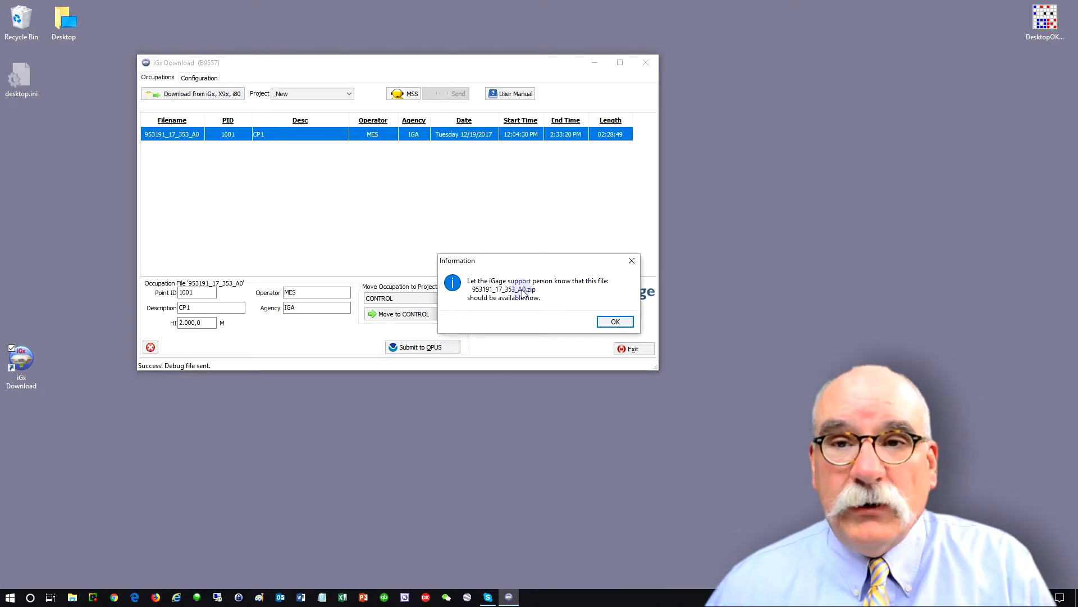
click(613, 322)
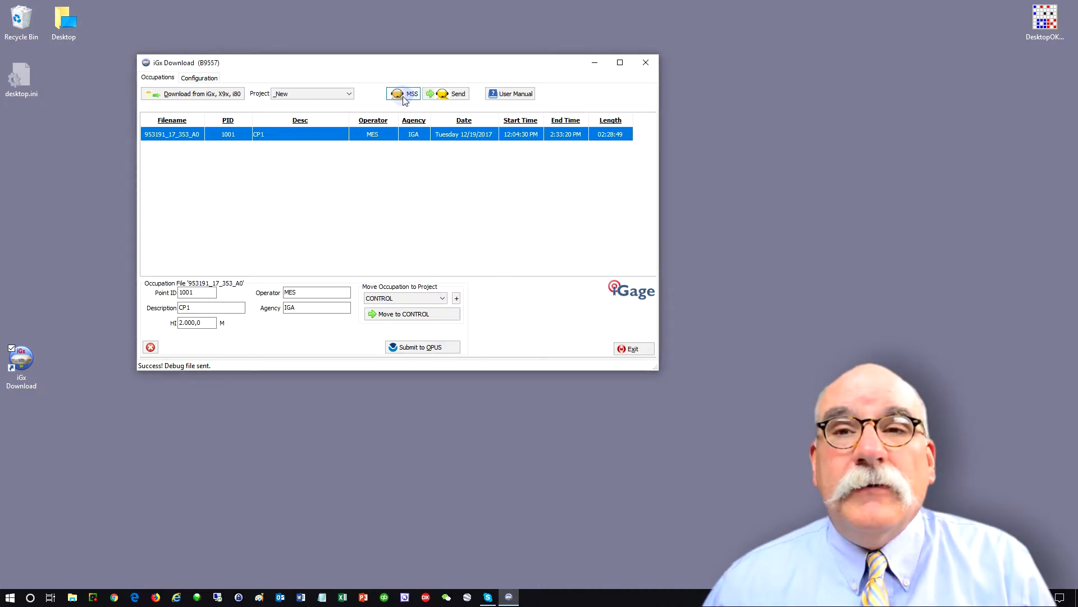
mouse_move(398, 94)
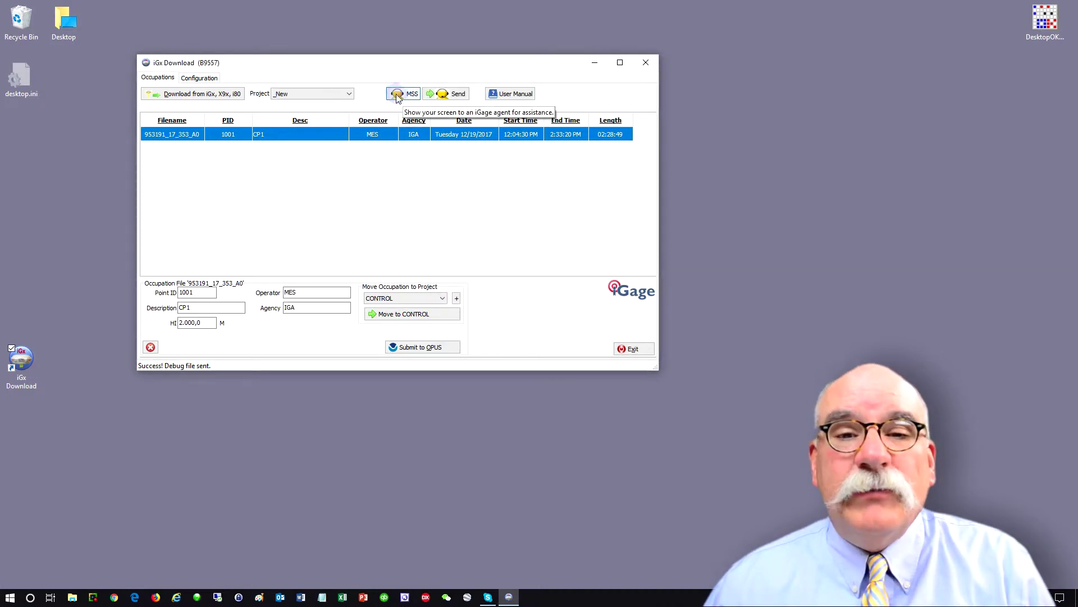
mouse_move(397, 100)
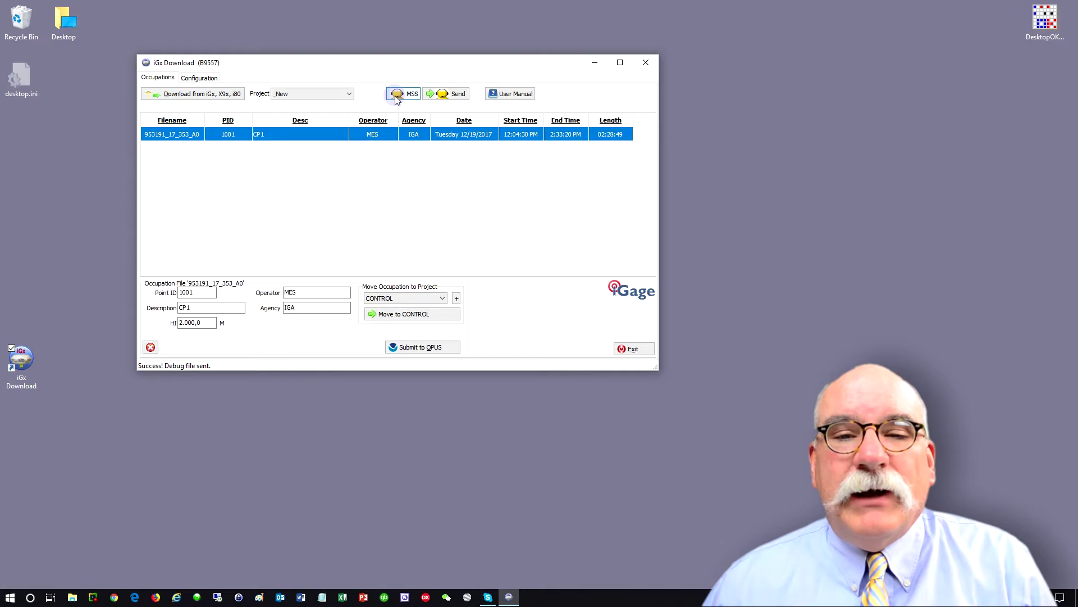
- Launch iGageSupport screen sharing via MSS, producing a share password for an iGage agent
click(403, 93)
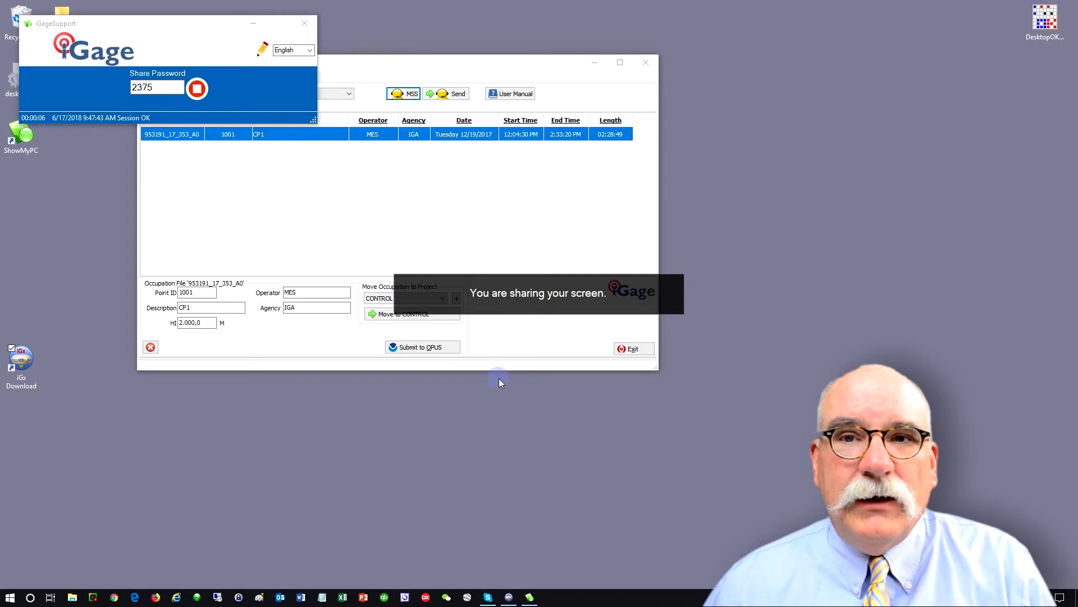
click(158, 87)
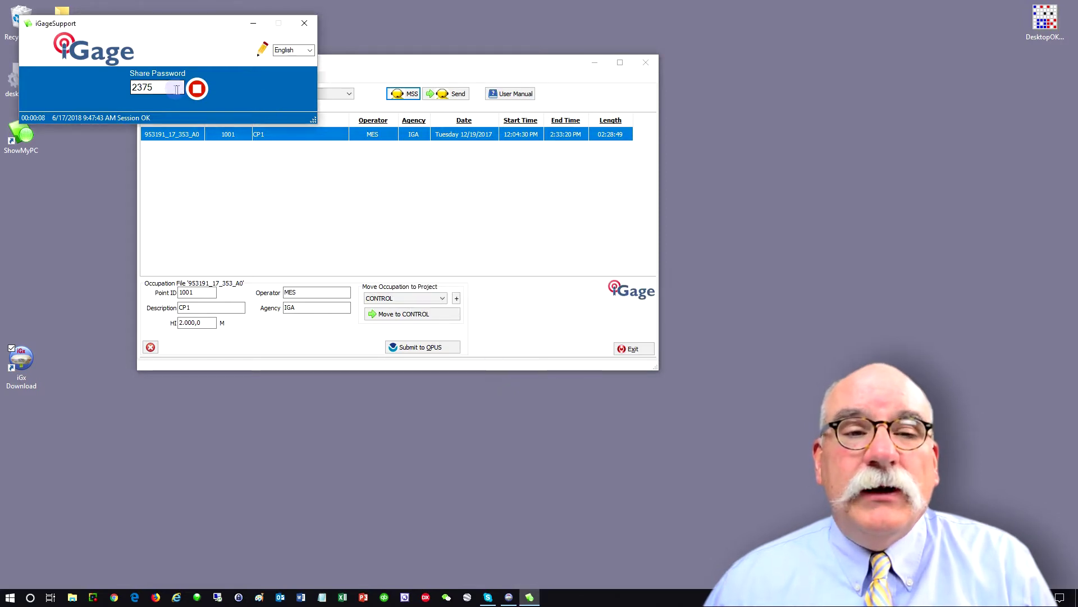